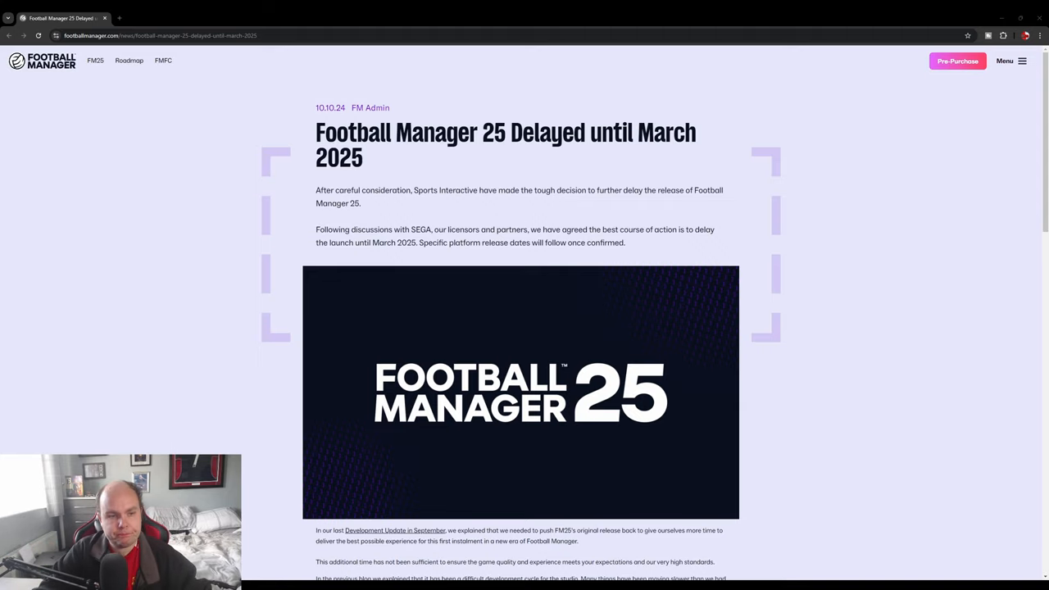
pyautogui.moveTo(282, 394)
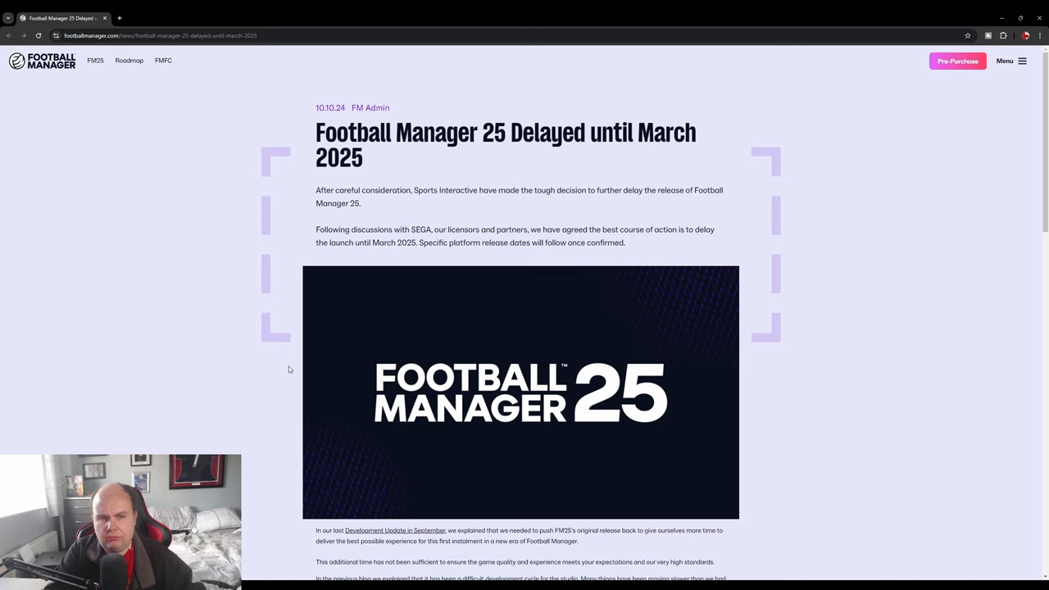
pyautogui.moveTo(266, 403)
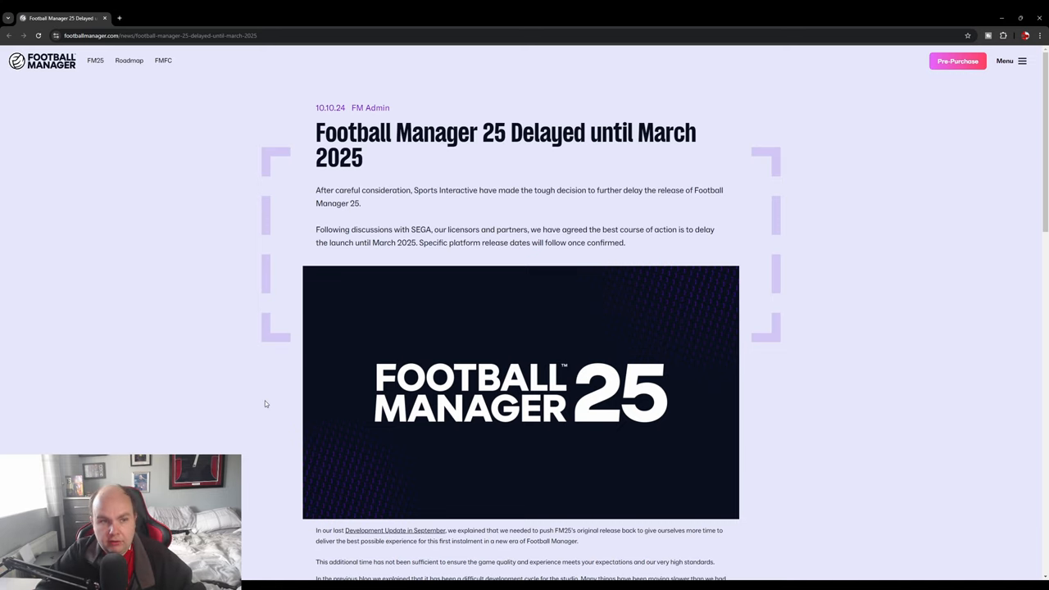
pyautogui.moveTo(241, 403)
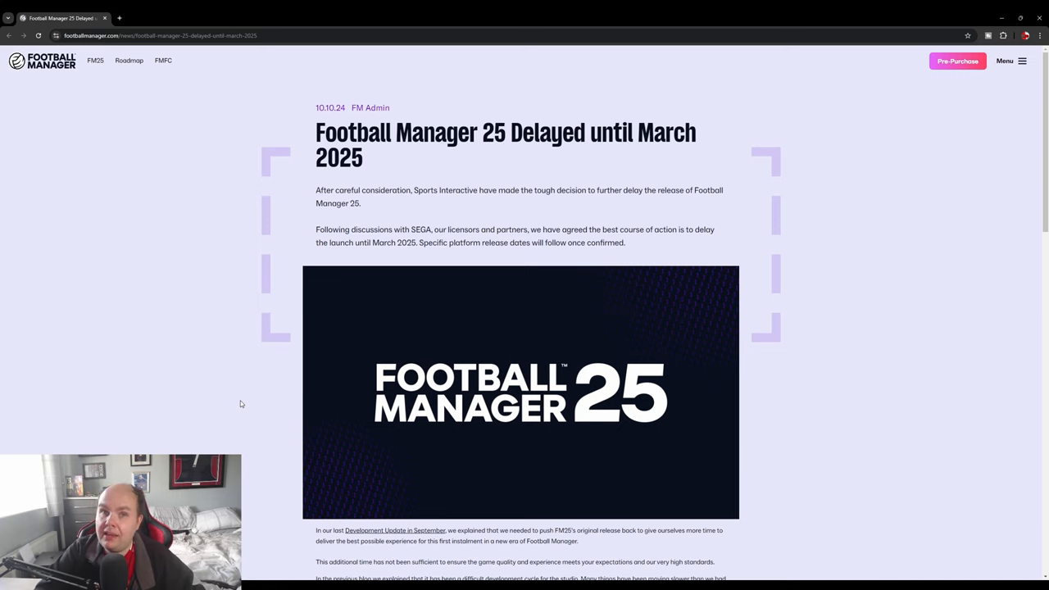
pyautogui.scroll(-3)
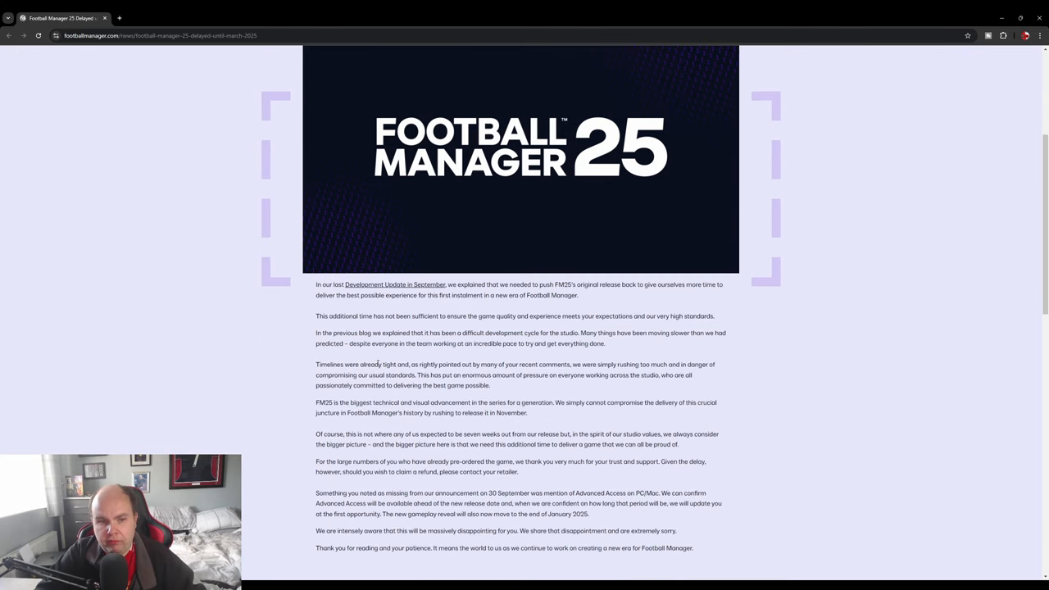
pyautogui.moveTo(225, 362)
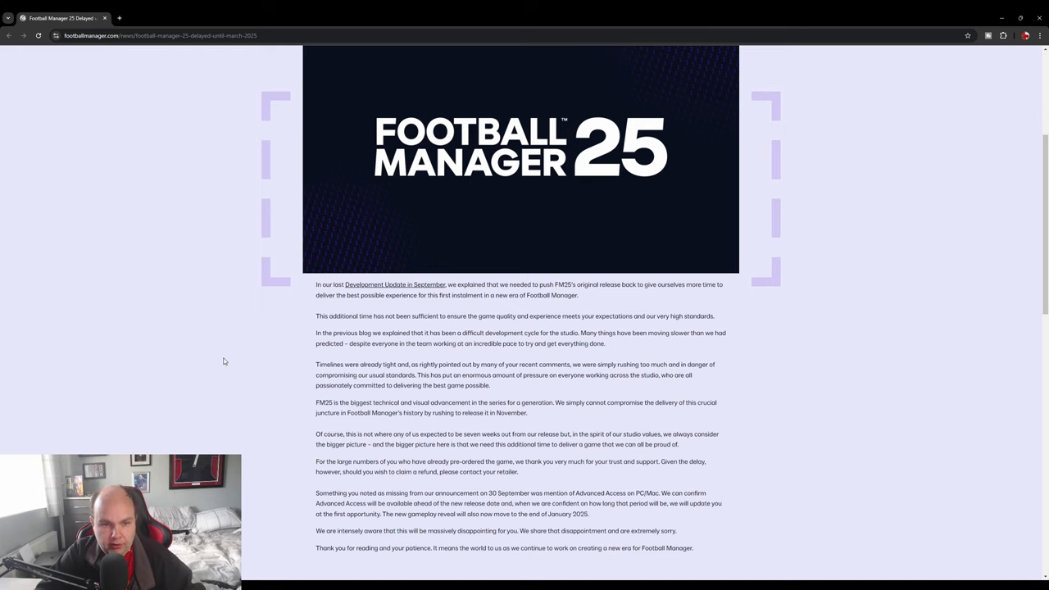
pyautogui.moveTo(249, 405)
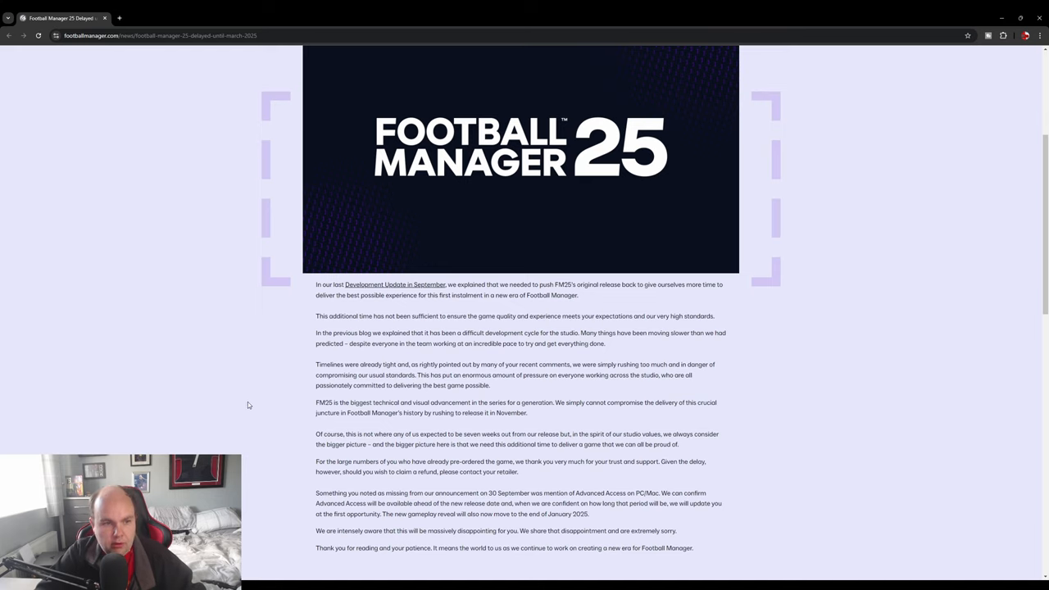
pyautogui.scroll(-3)
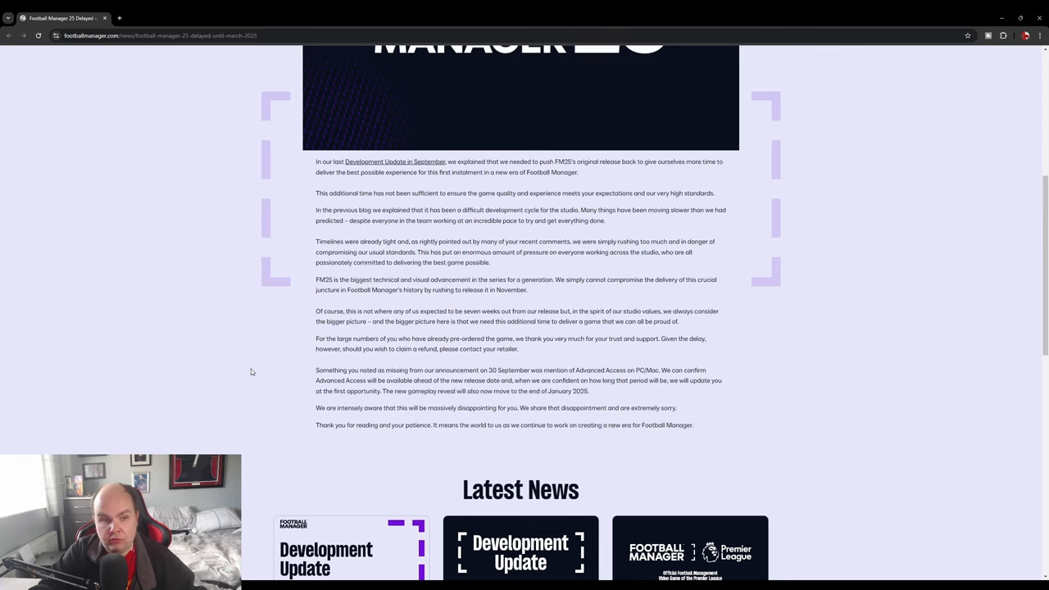
pyautogui.moveTo(245, 379)
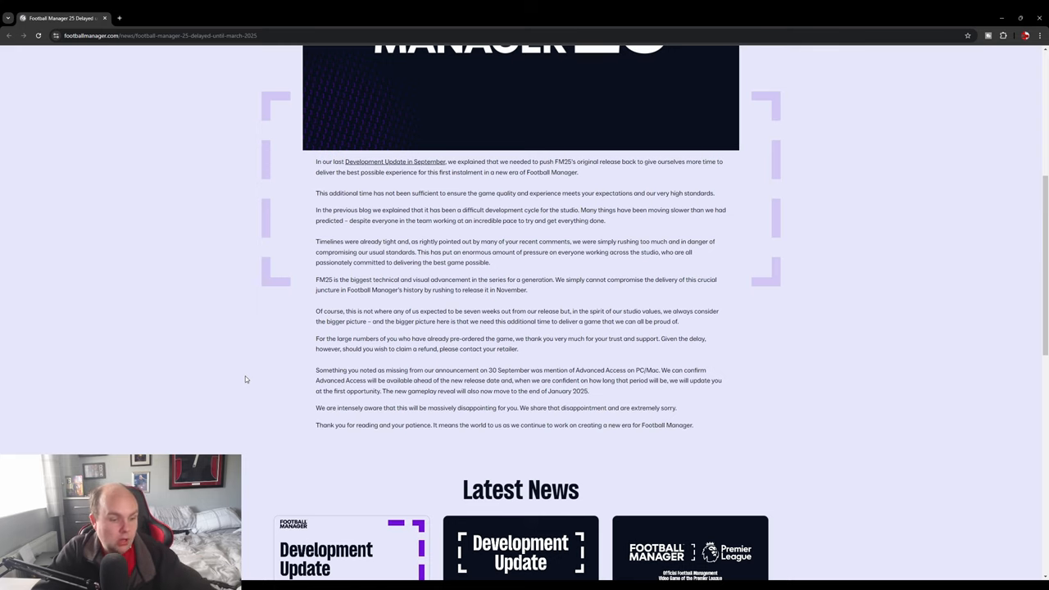
pyautogui.moveTo(272, 377)
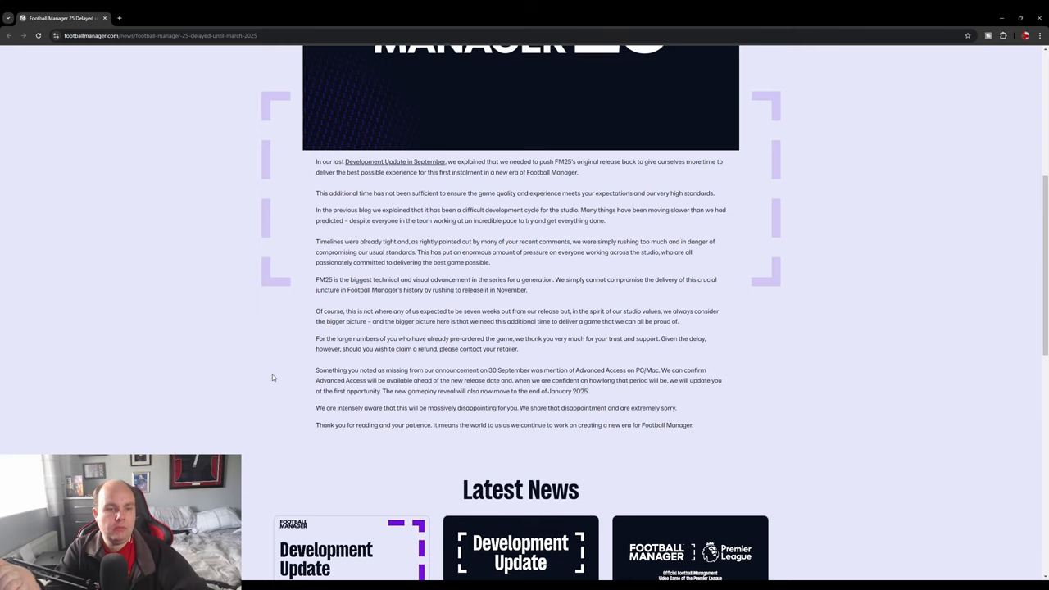
pyautogui.moveTo(528, 272)
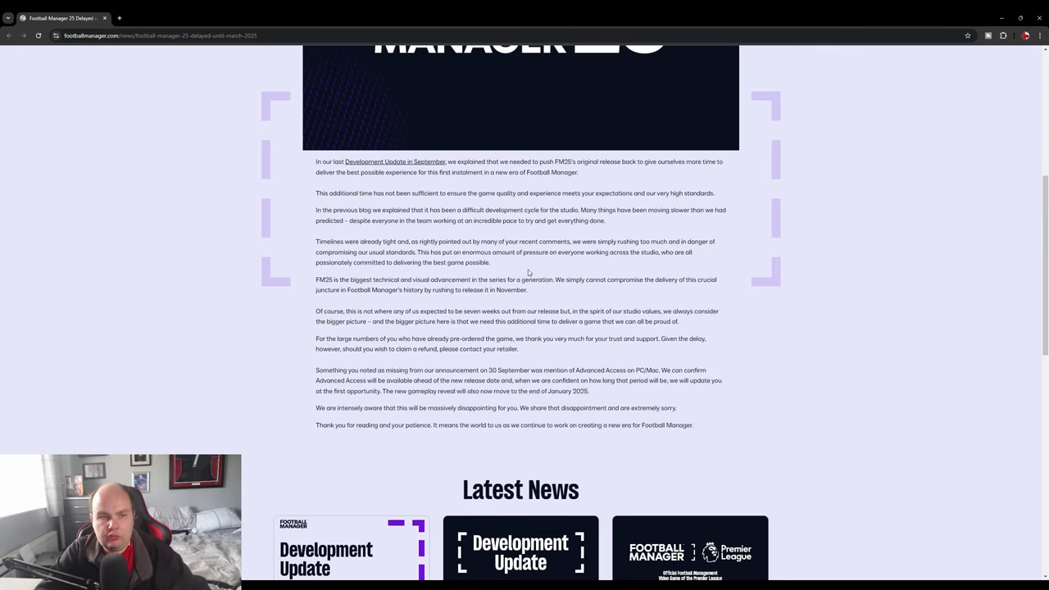
pyautogui.moveTo(252, 351)
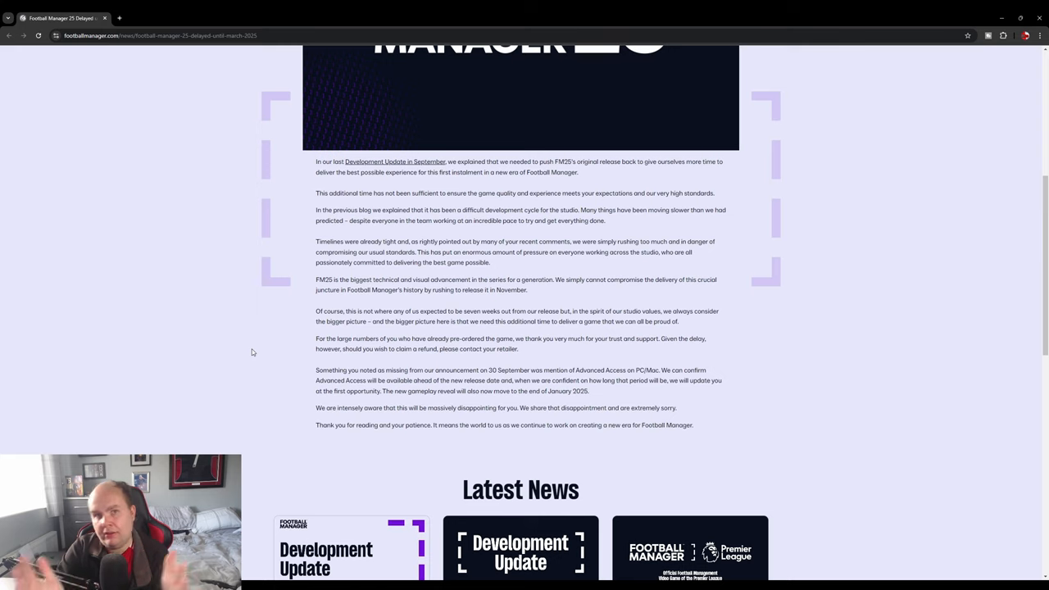
pyautogui.moveTo(278, 371)
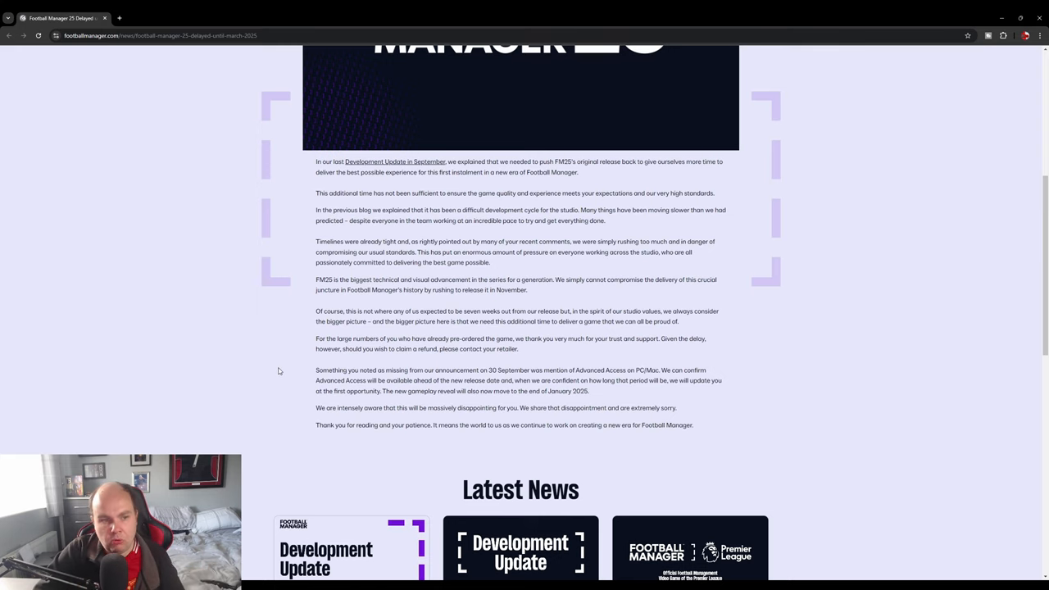